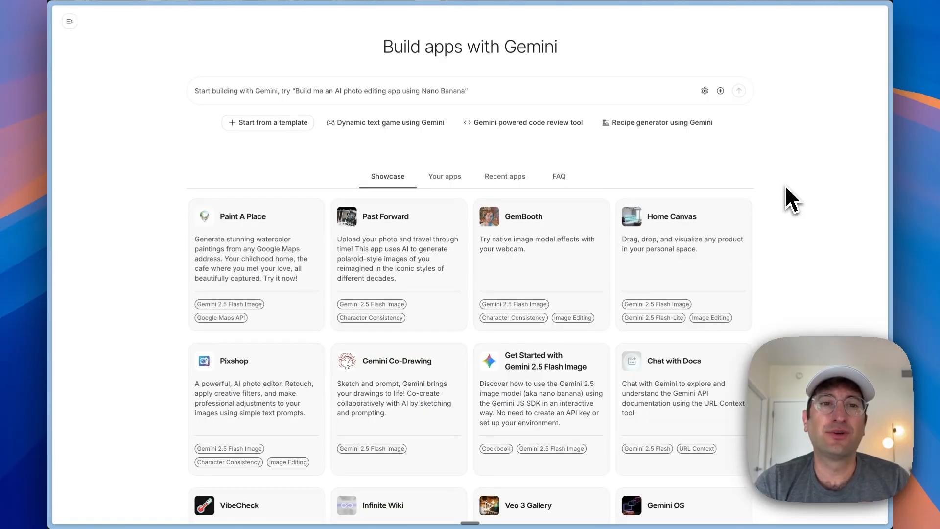
mouse_move(426, 155)
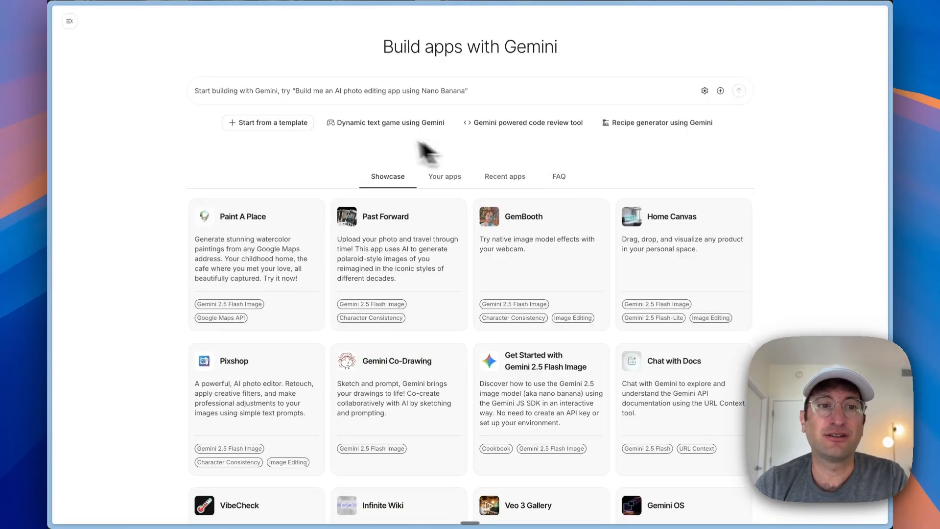
mouse_move(221, 159)
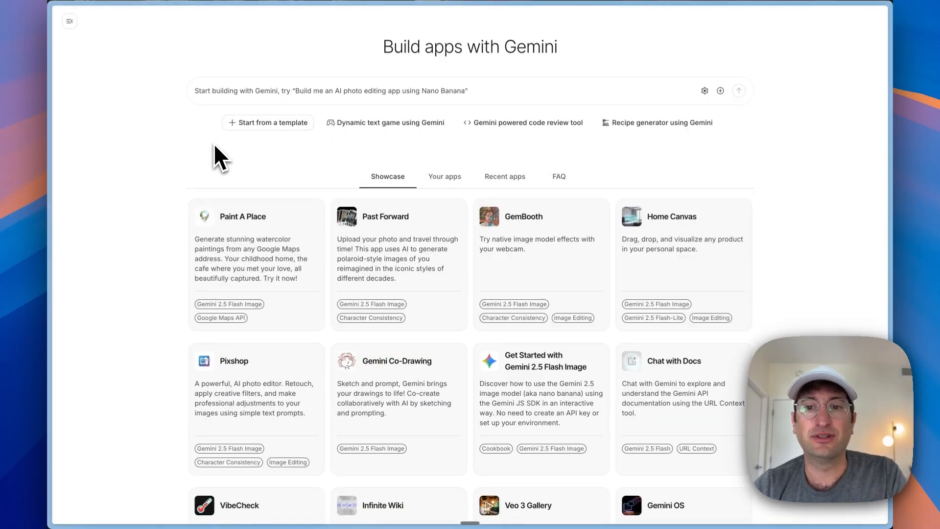
mouse_move(294, 216)
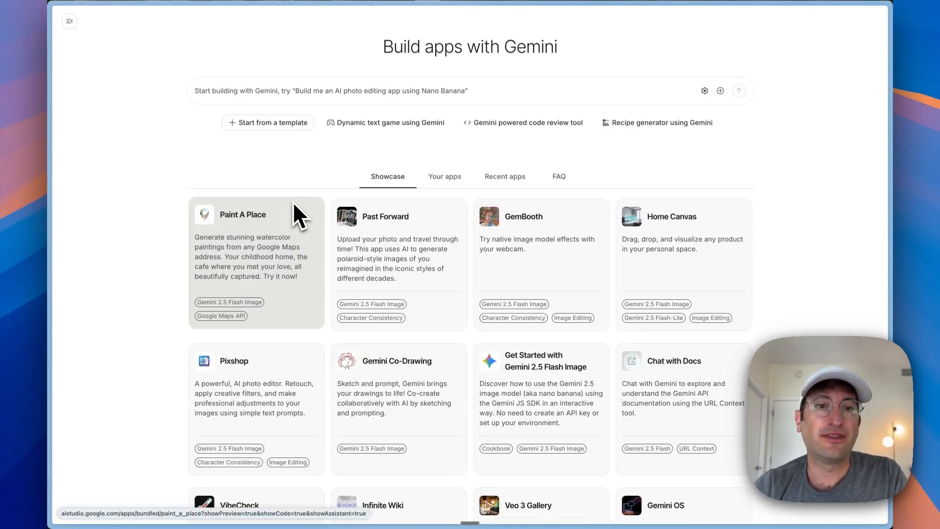
Submit the nano banana image-generation app prompt after confirming Gemini 2.5 Pro in Advanced settings
scroll(down, 3)
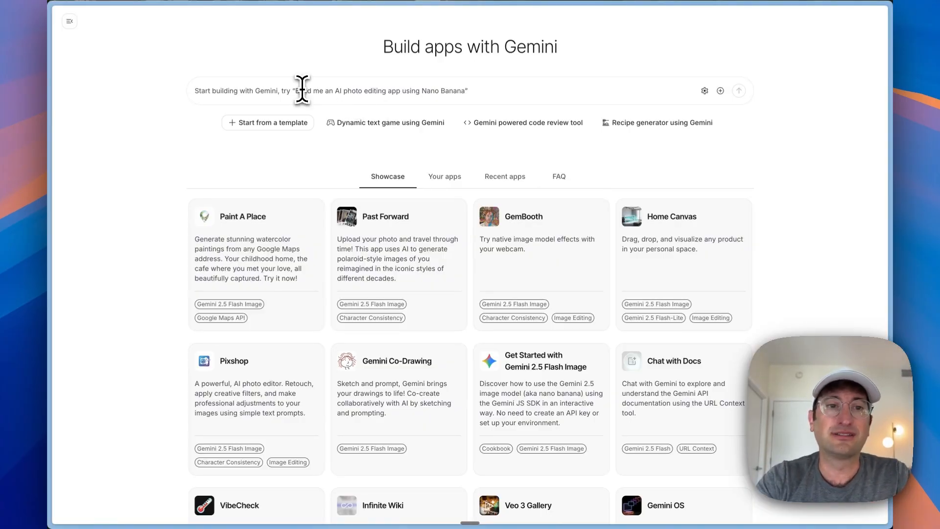
text(Build an ai image generation app using nano banana)
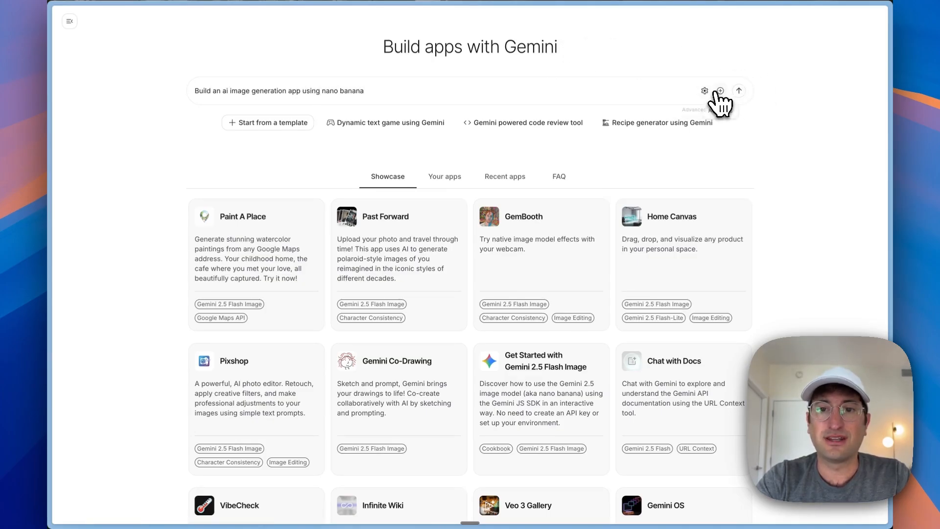
click(705, 91)
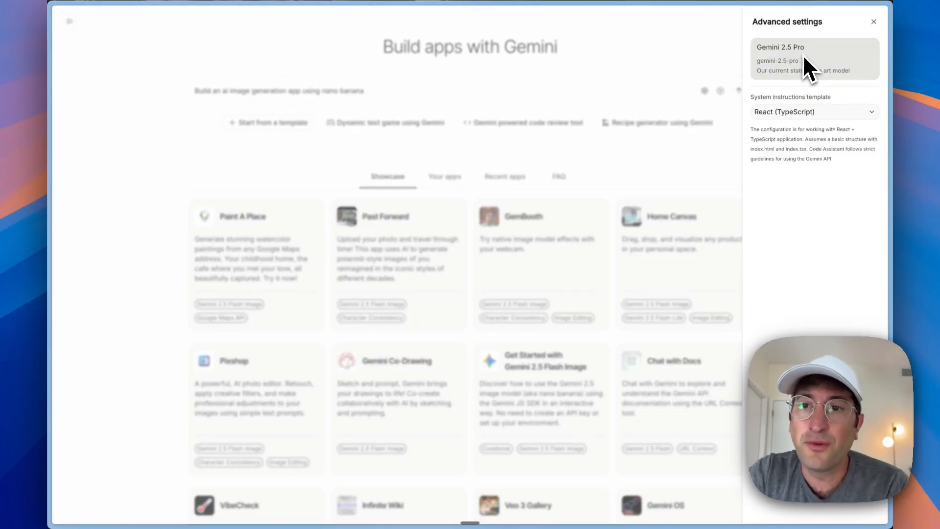
mouse_move(812, 78)
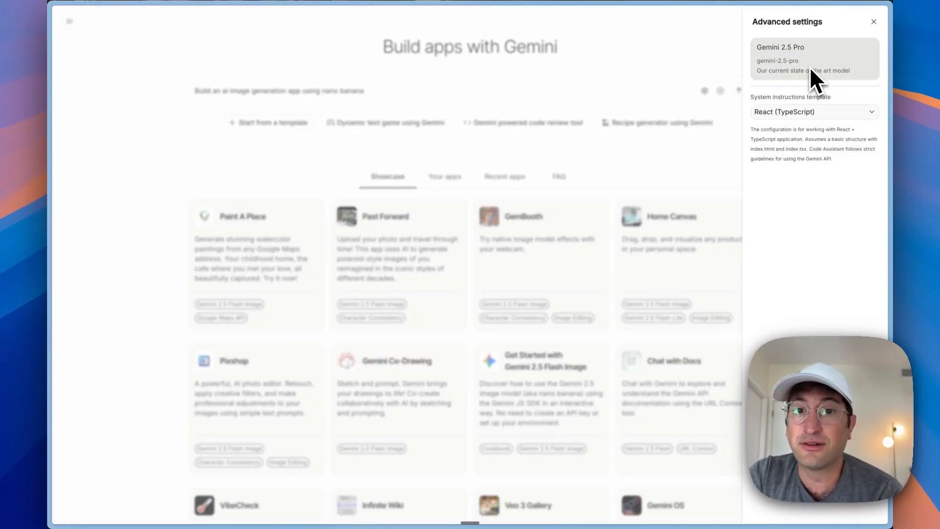
click(873, 21)
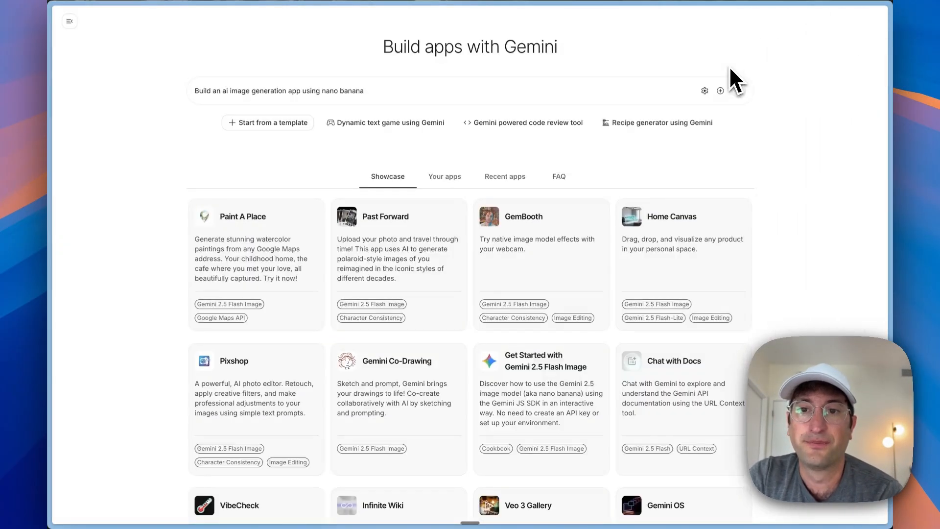
click(719, 91)
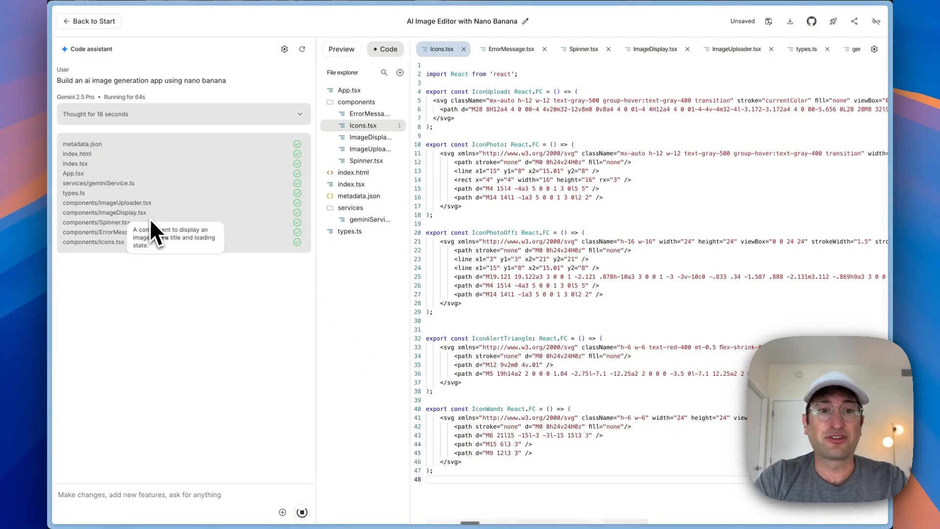
View the assistant's generated code files in the Code tab while the app builds
click(341, 49)
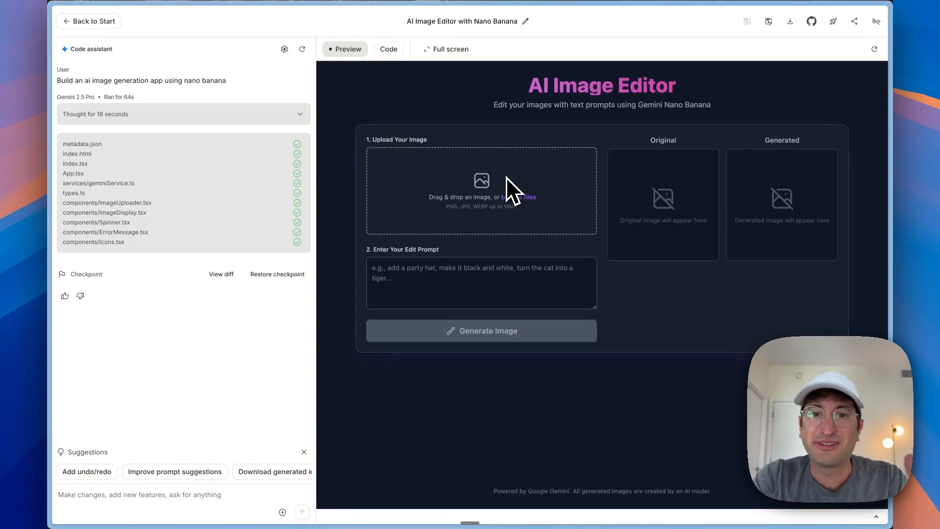
mouse_move(689, 126)
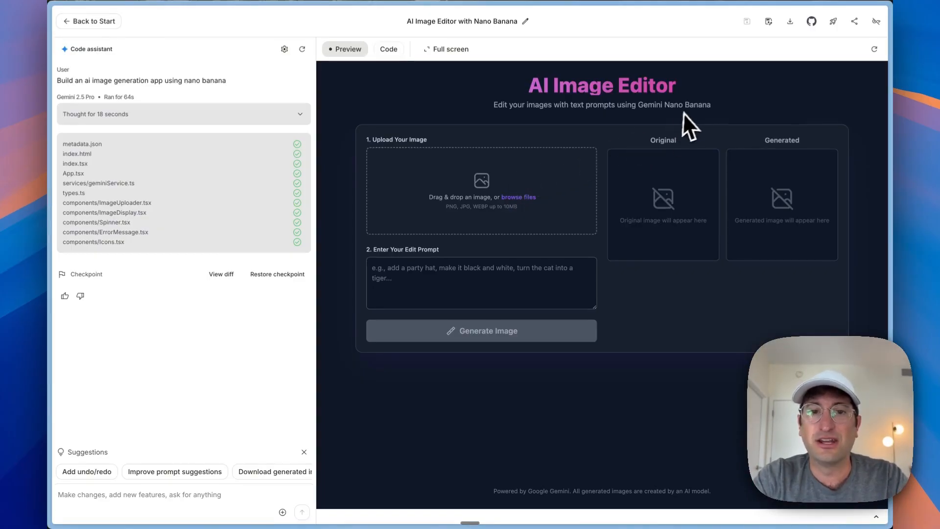
mouse_move(684, 300)
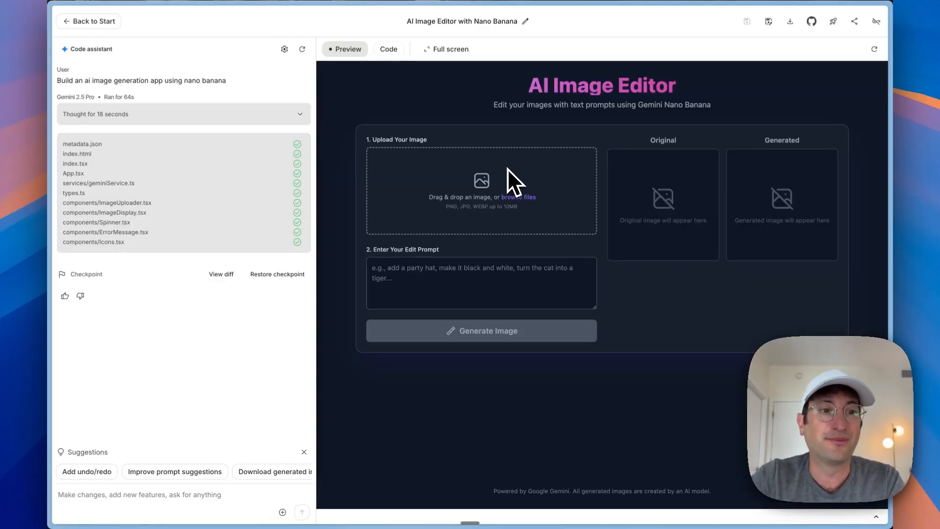
mouse_move(519, 277)
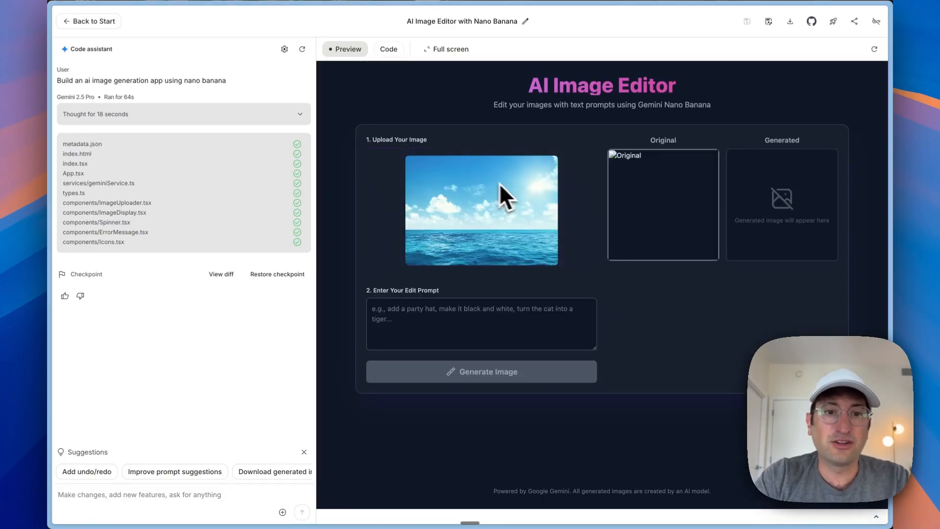
mouse_move(473, 236)
text(add dolphins)
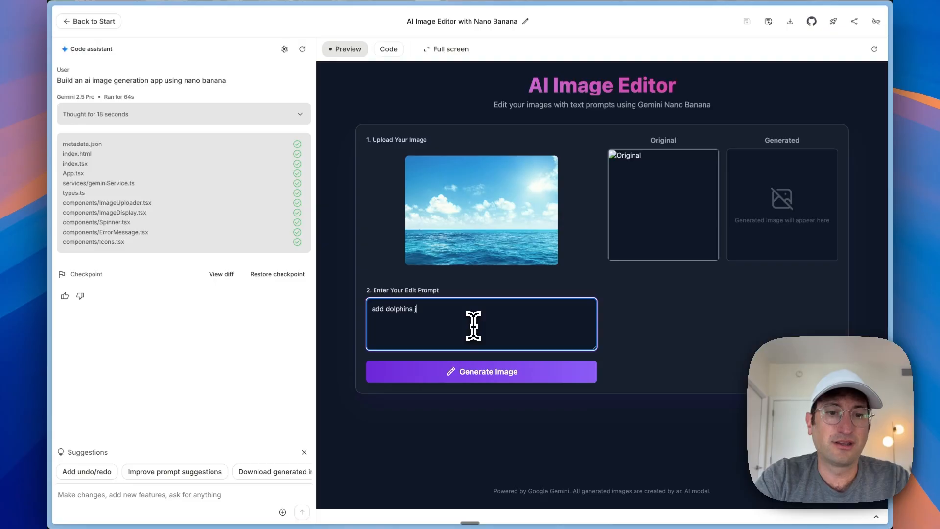
Generate the 'add dolphins jumping out of the water' edit on the ocean photo
click(481, 370)
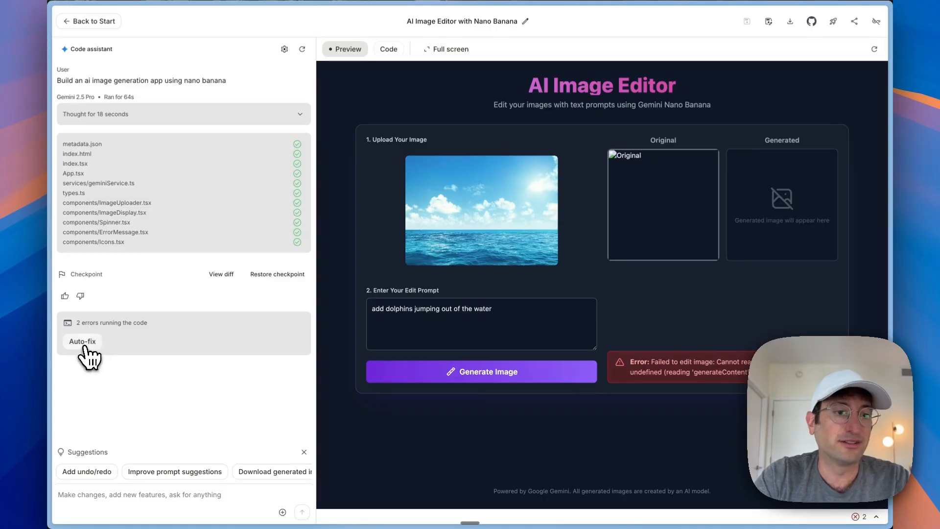
Auto-fix the Gemini API errors in geminiService.ts, then re-upload the ocean photo
click(82, 341)
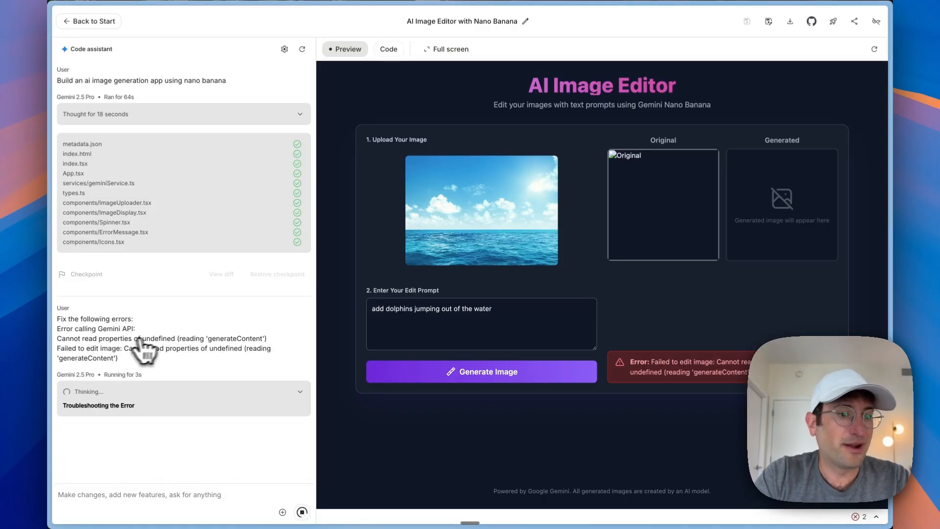
mouse_move(129, 429)
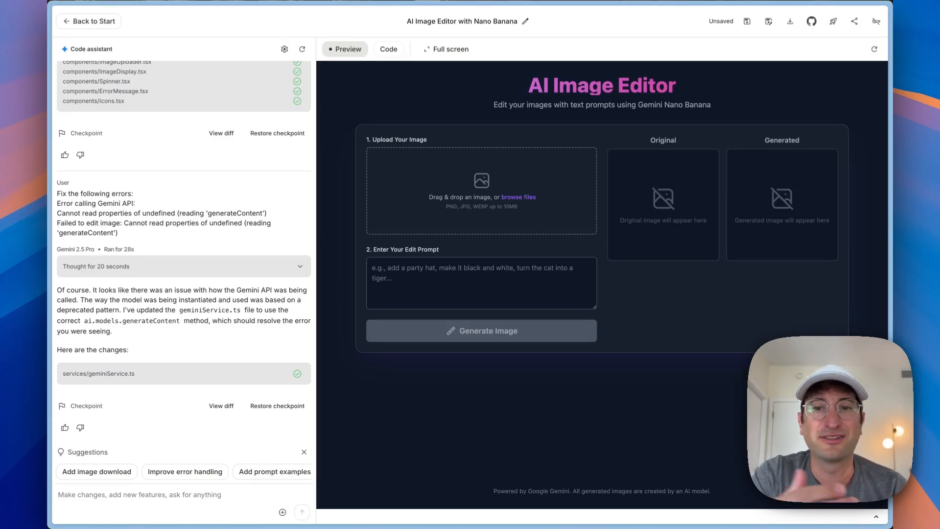
click(480, 330)
text(add dolphins)
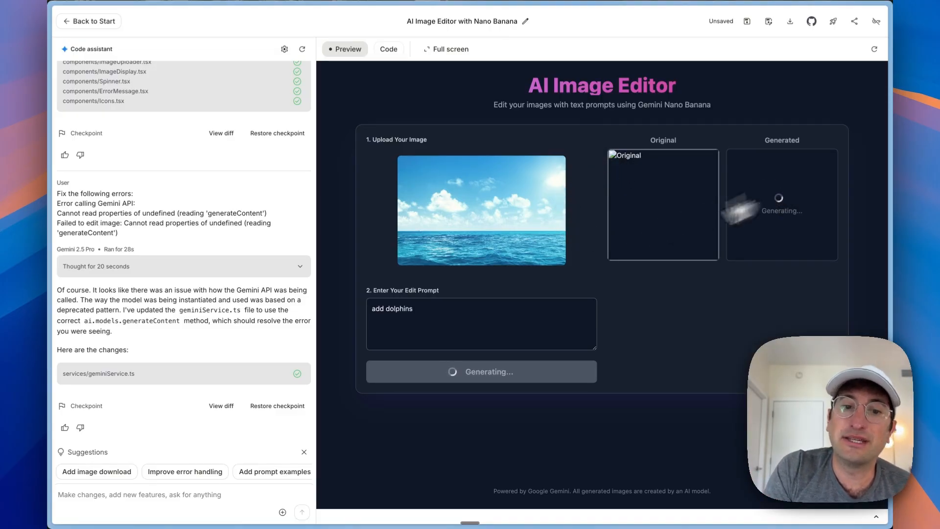
mouse_move(825, 185)
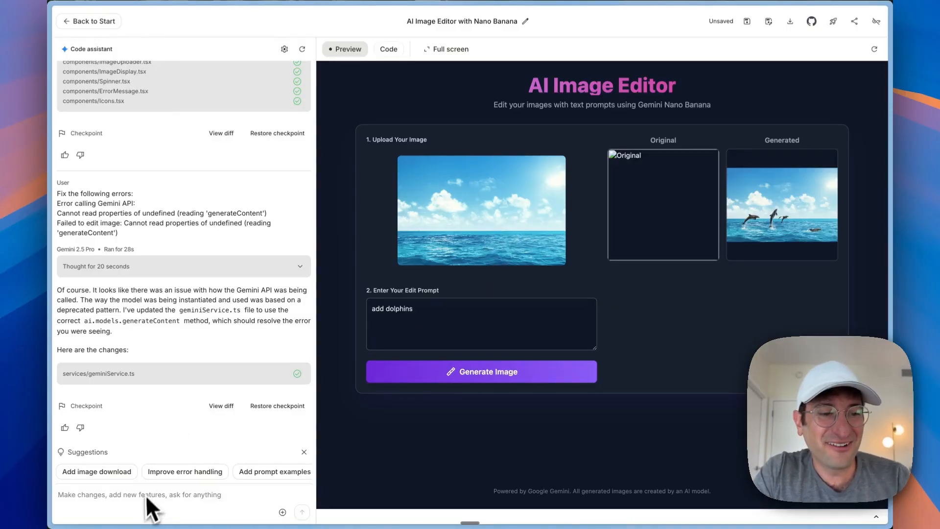
Ask the assistant to show the uploaded ocean photo in the Original panel too
text(the original image doesn't show up, but i think)
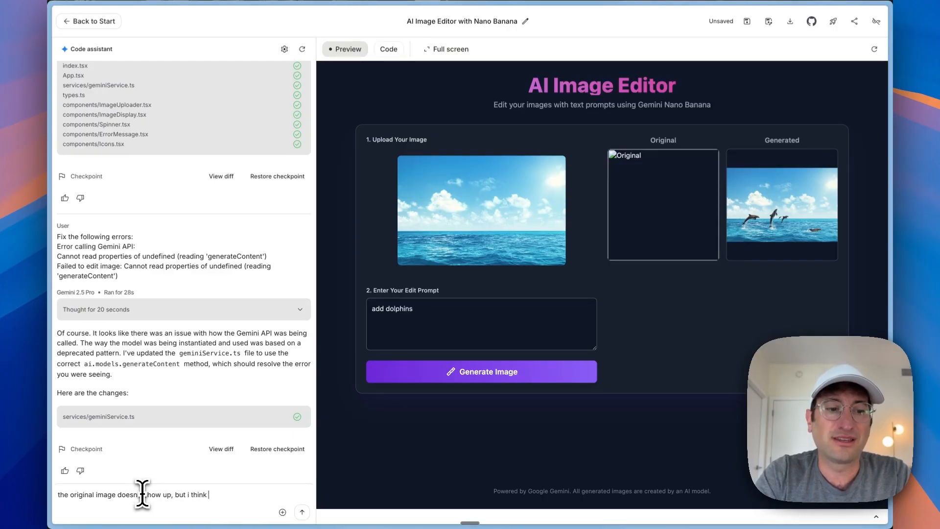
text(it's not necessary bc i)
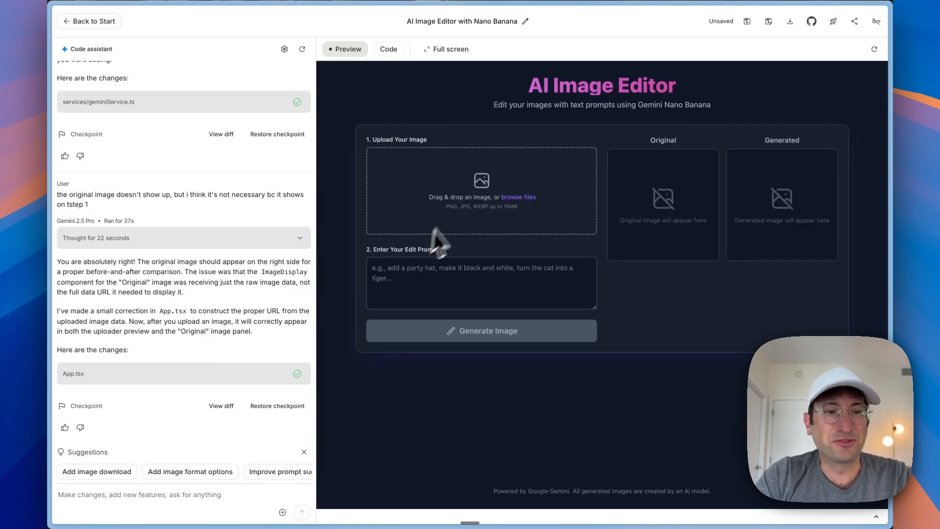
mouse_move(671, 201)
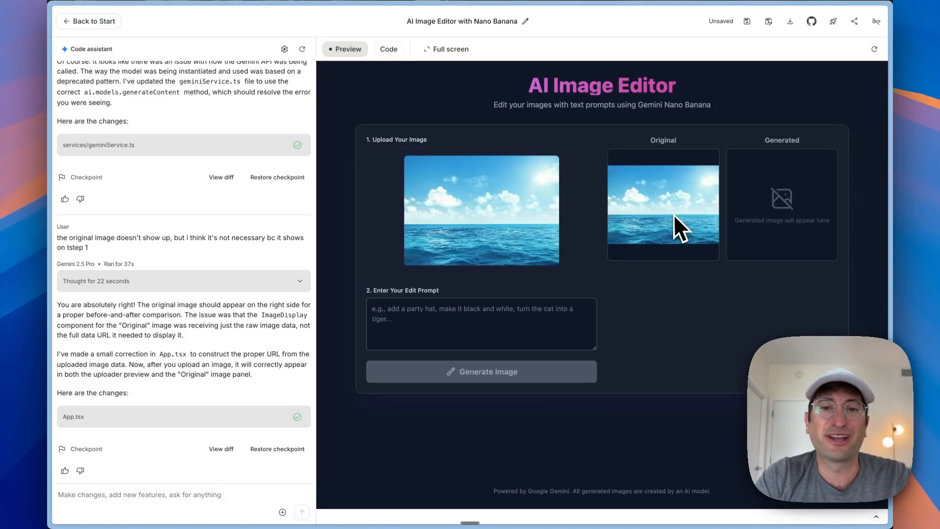
mouse_move(590, 249)
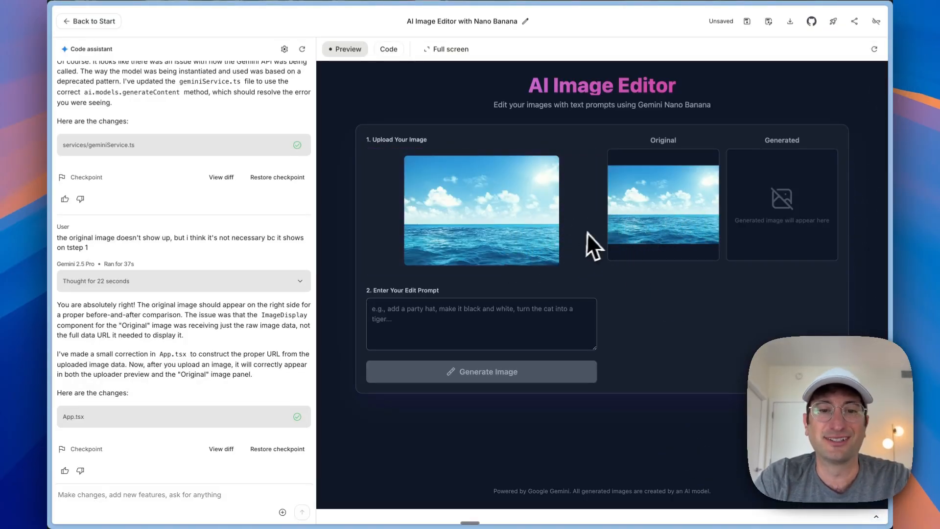
mouse_move(603, 243)
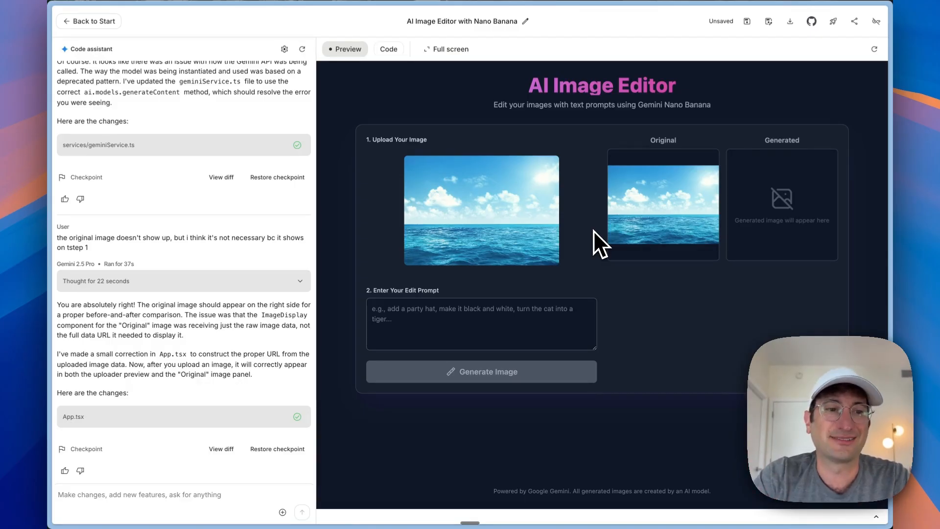
mouse_move(464, 243)
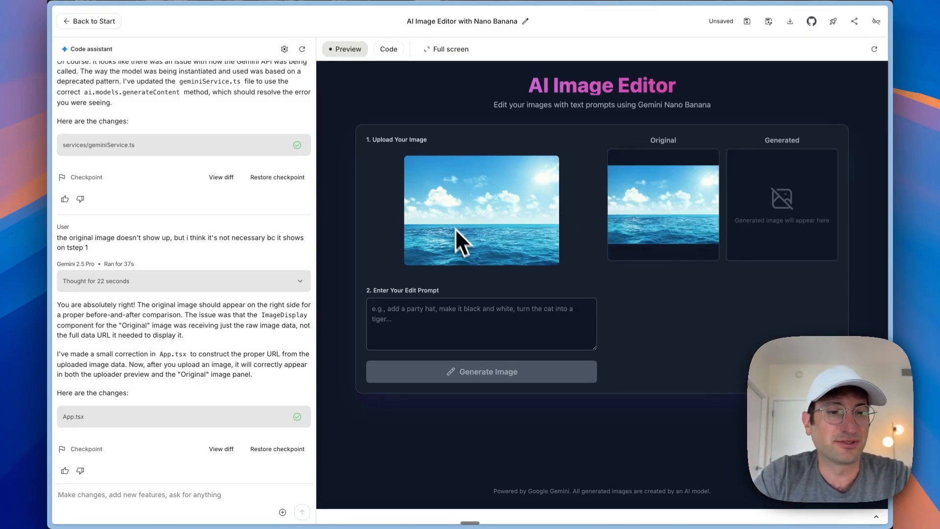
mouse_move(476, 272)
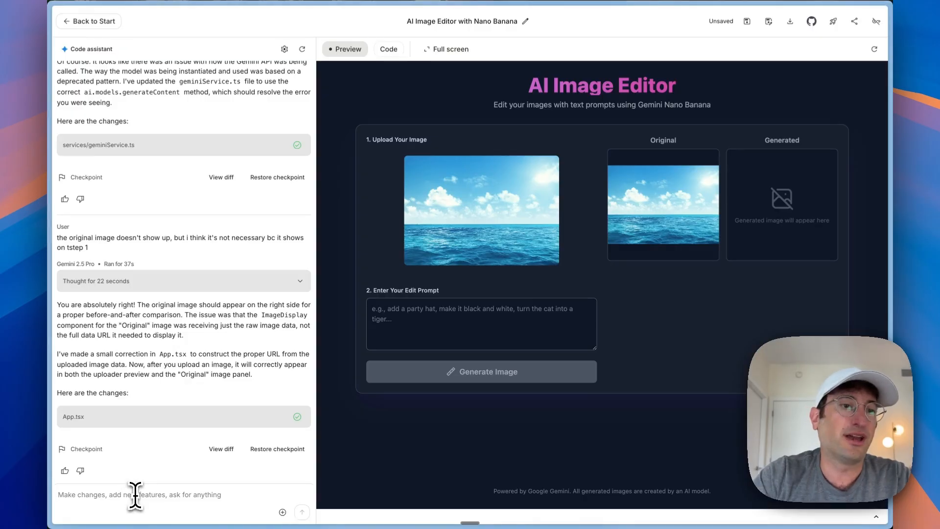
Request iterative editing of generated images, then draft the 'Tickets to Florida: 20% off' ad prompt
text(I wnt to be able to use the AI model to make edits to the generat)
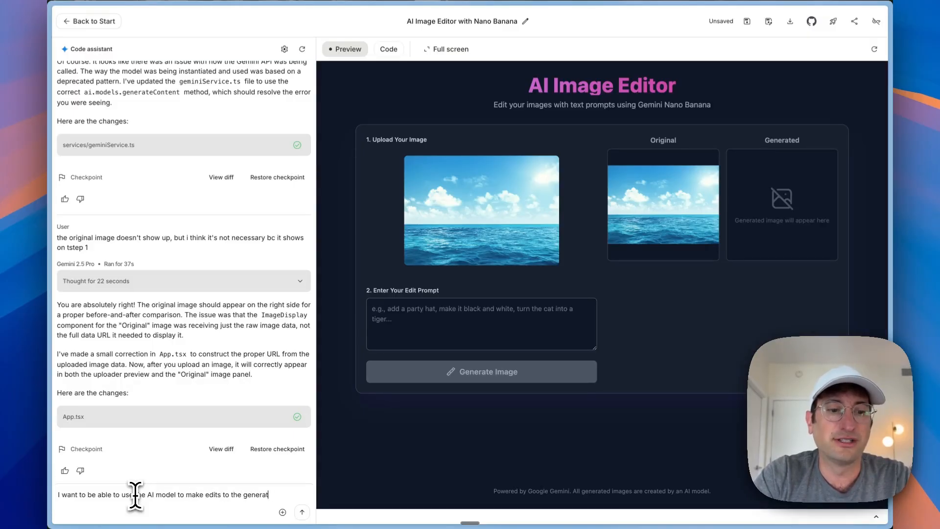
click(302, 511)
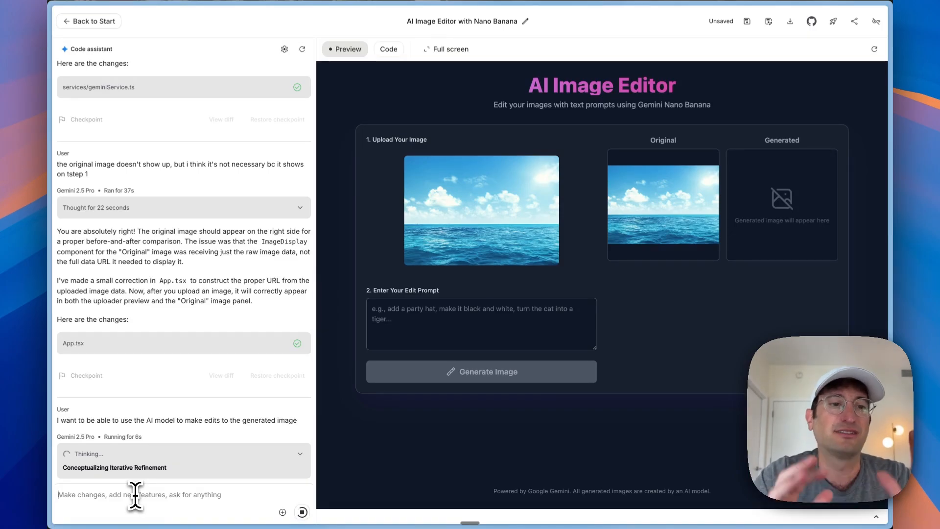
text(Make this an ad for a beach vacation. Add text that says Tickets to Florida: 20% off on Southwest)
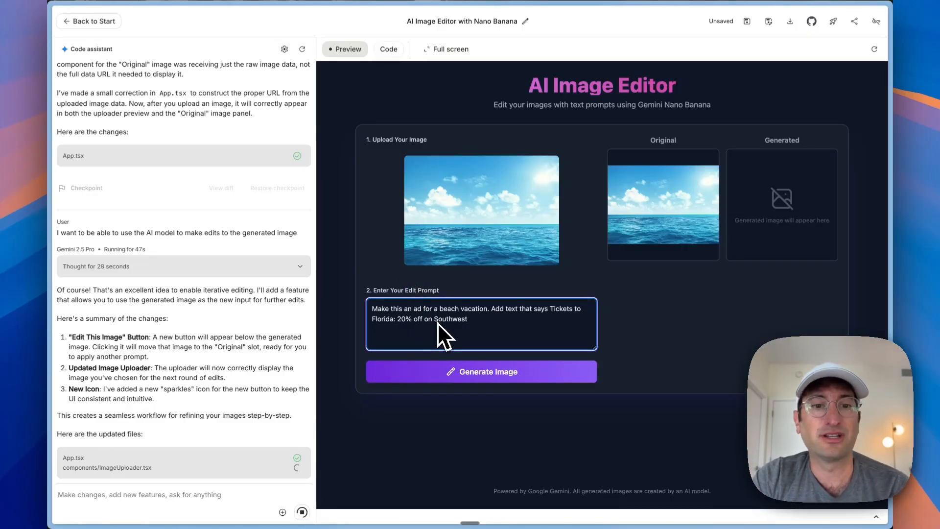
Generate the beach-vacation ad image while the assistant updates its four files
click(480, 371)
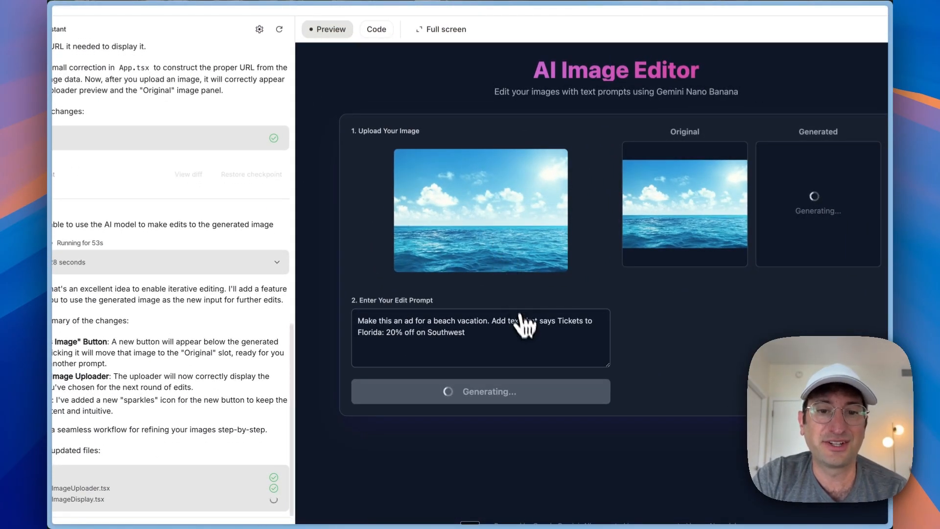
mouse_move(477, 349)
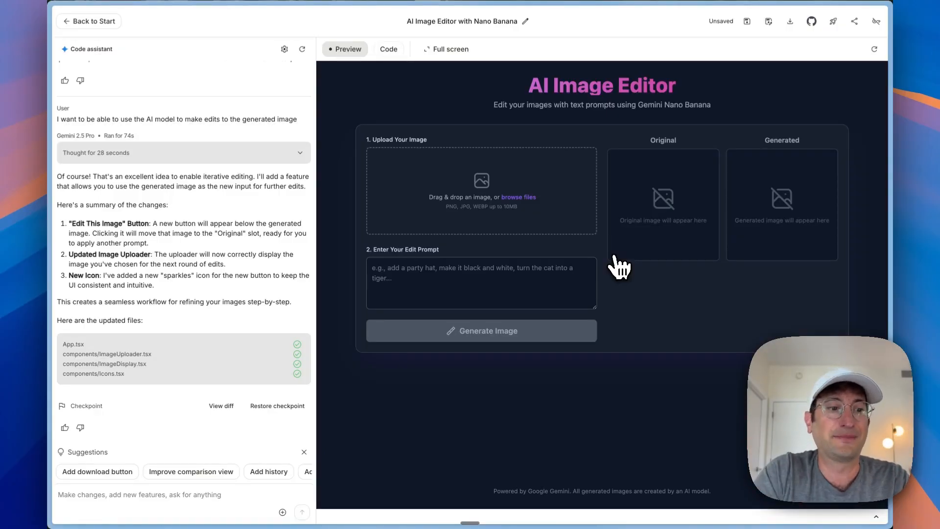
Add a whale to the ocean photo, then add a bird flying above it
text(ad)
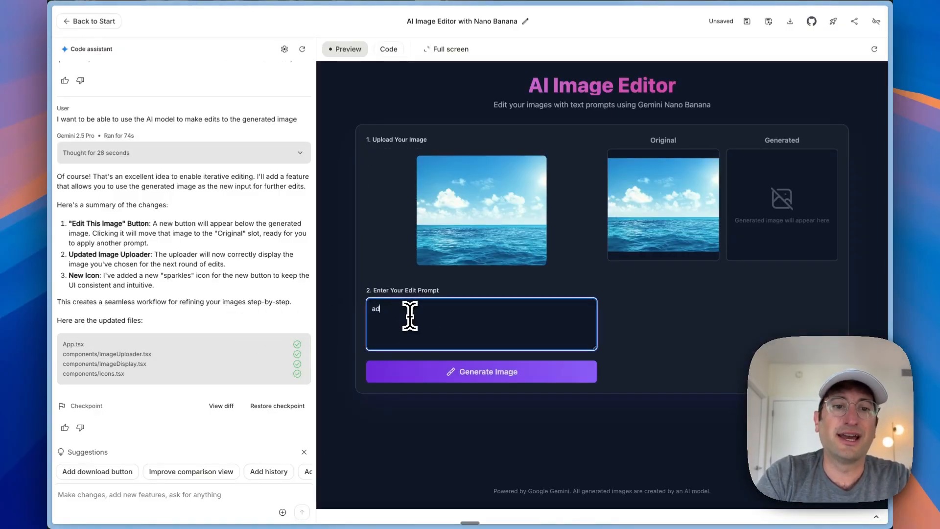
click(480, 371)
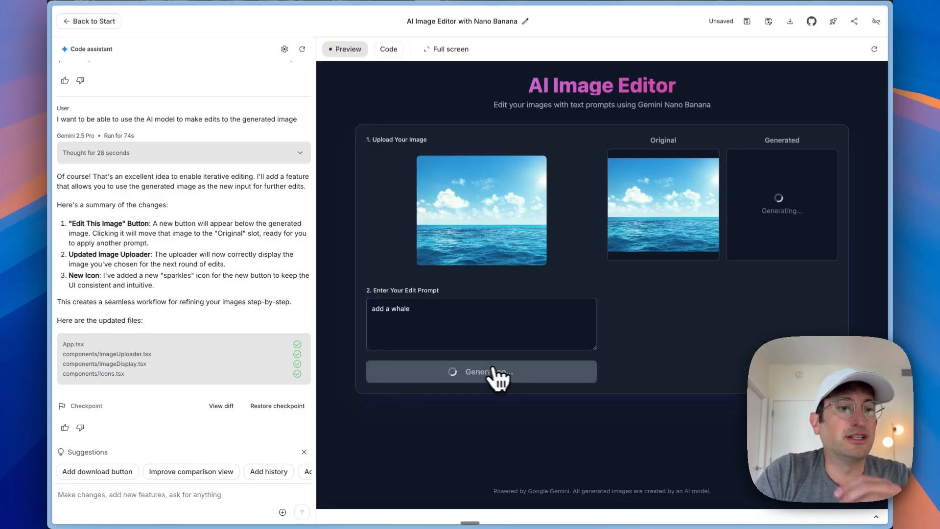
scroll(down, 3)
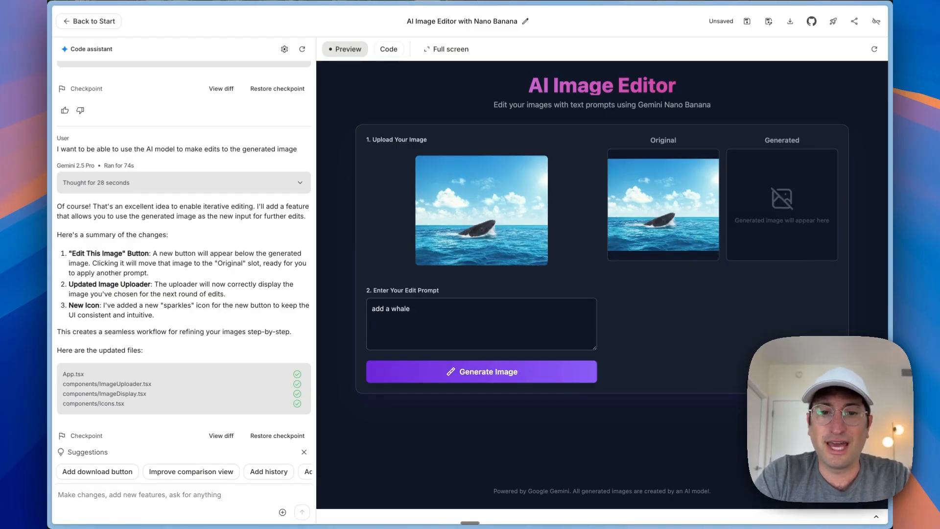
mouse_move(350, 229)
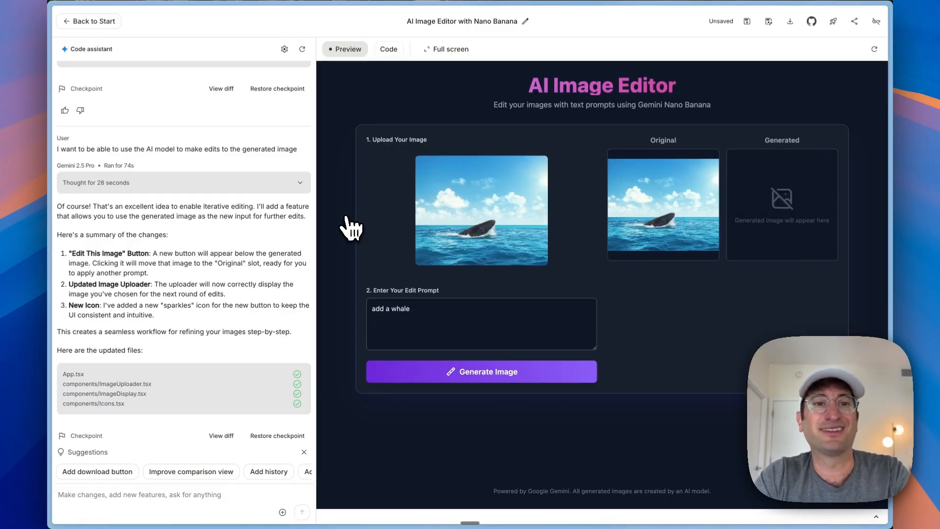
mouse_move(688, 192)
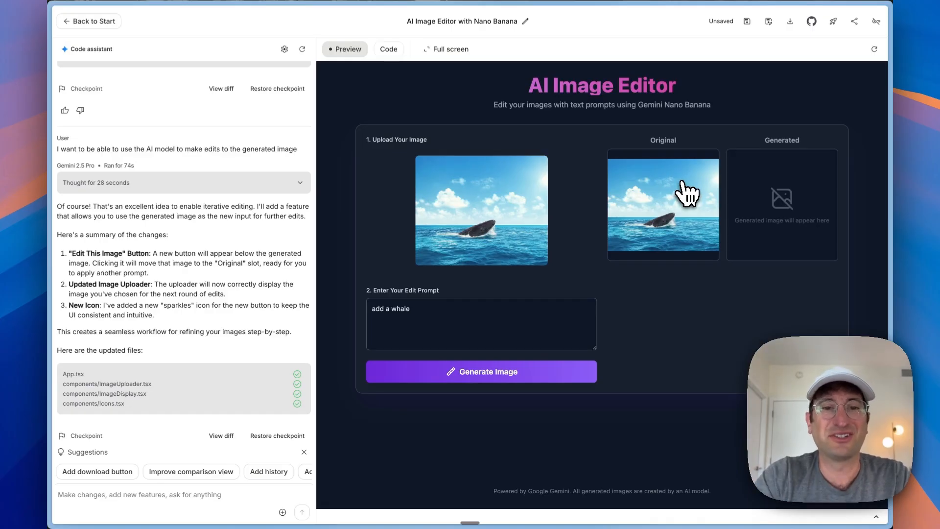
text(and add a)
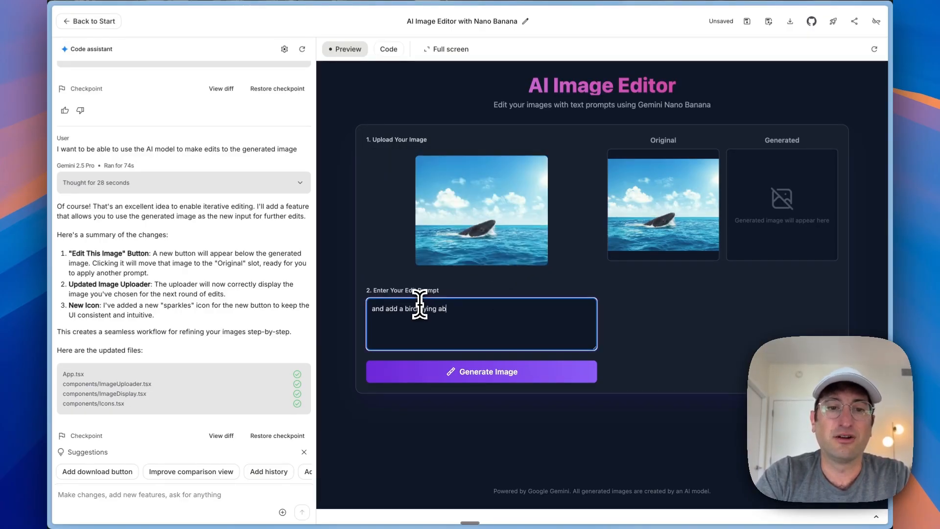
click(480, 371)
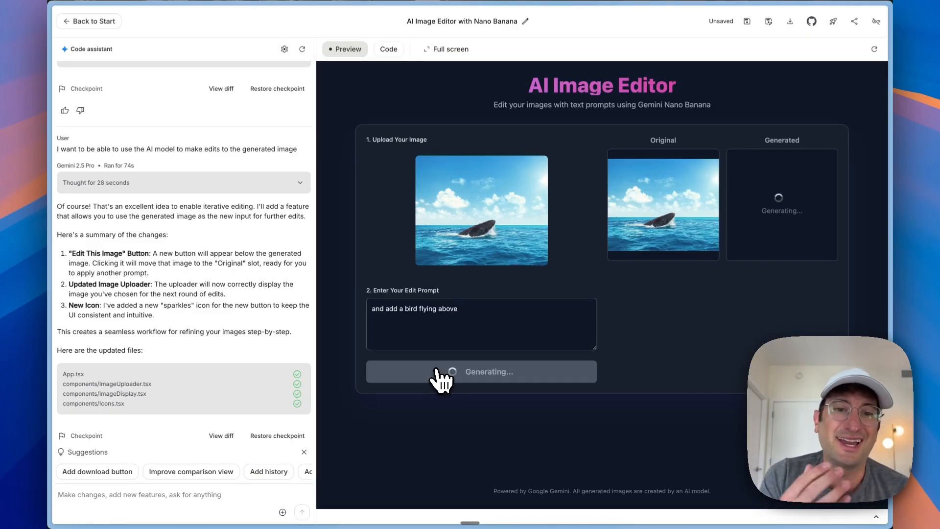
mouse_move(788, 229)
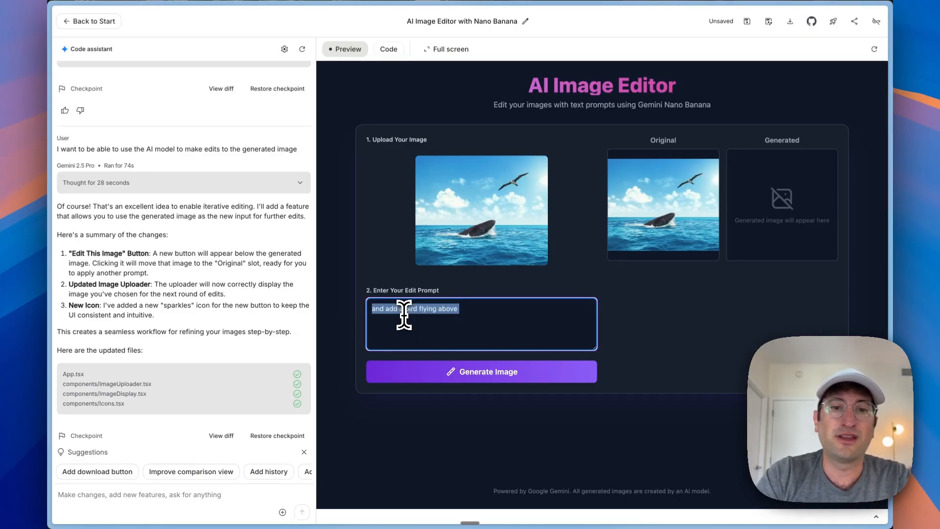
Generate the image with the prompt 'please add the text: 20% OFF SALE'
text(please add the text: 20% OFF SALE)
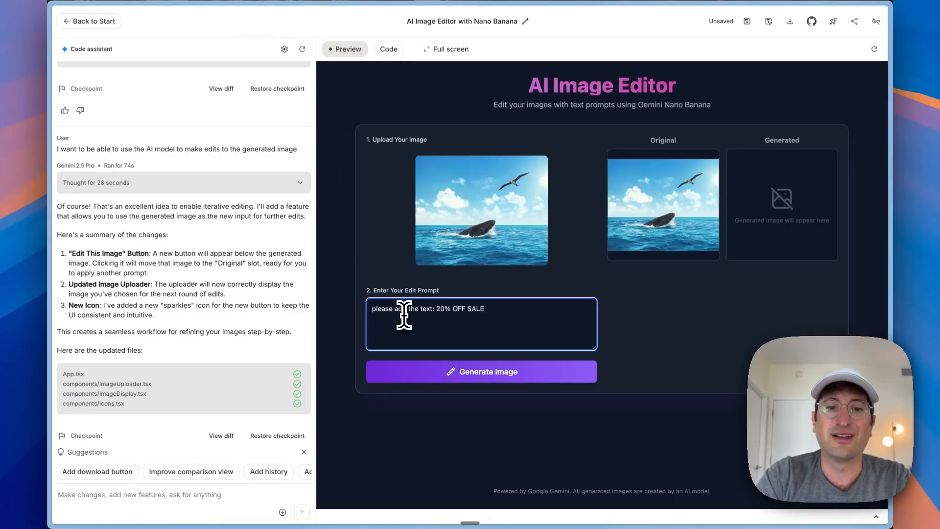
click(480, 371)
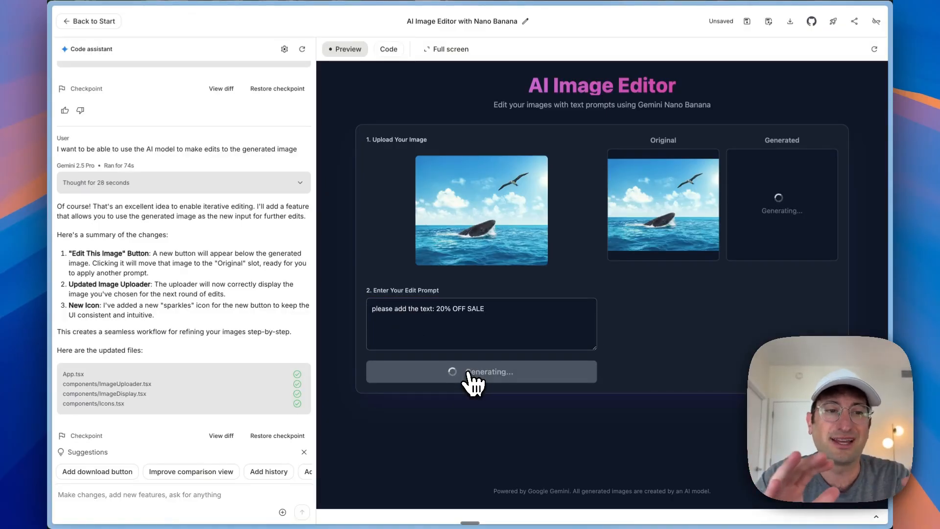
mouse_move(446, 318)
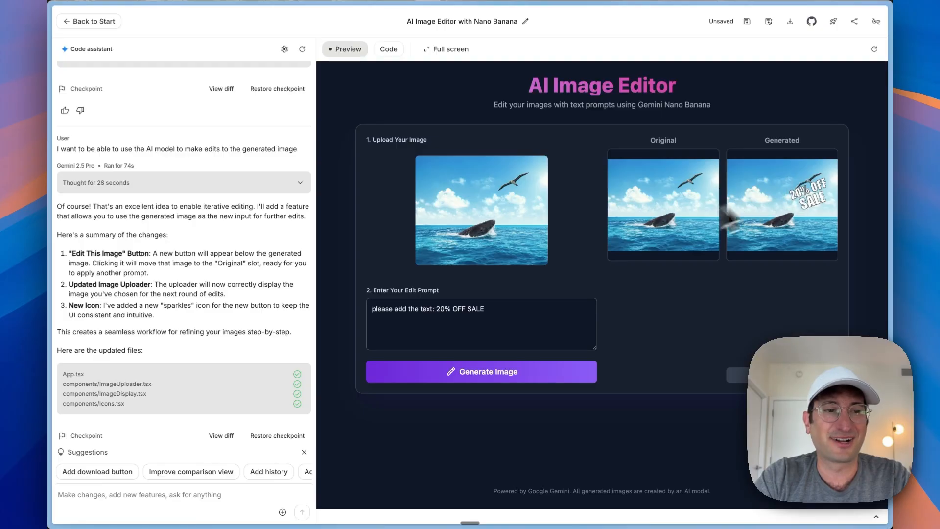
mouse_move(298, 320)
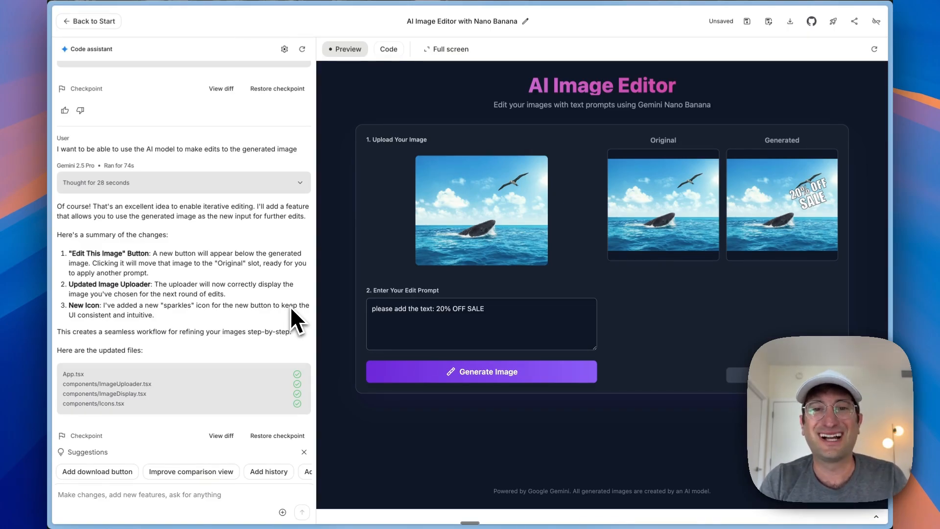
mouse_move(306, 231)
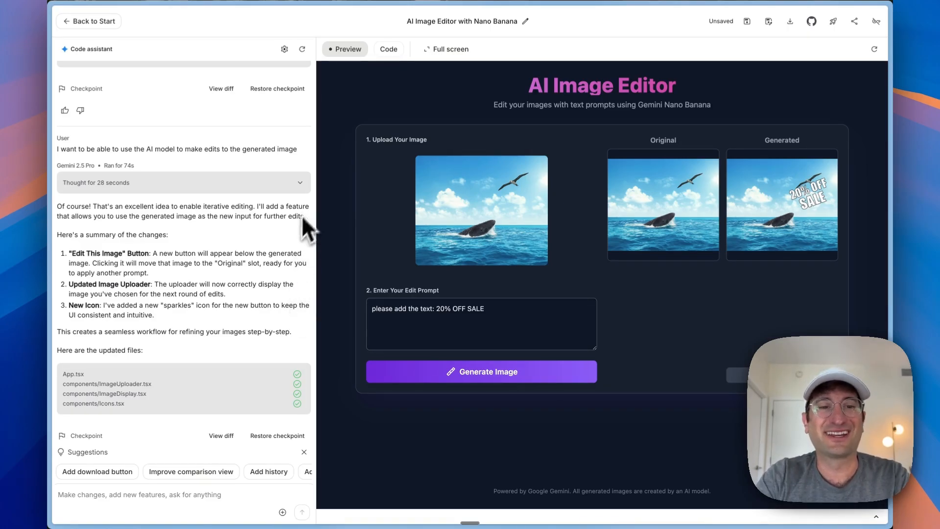